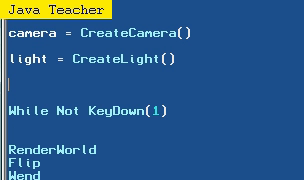
- Create 'plane = CreatePlane()' positioned at 0,-1,0, then begin the checkpoint line
{"action": "type", "text": "plane"}
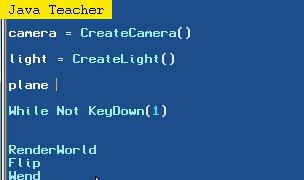
{"action": "type", "text": "= create"}
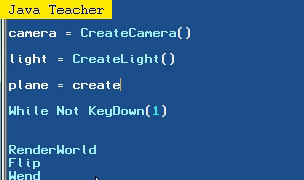
{"action": "type", "text": "p"}
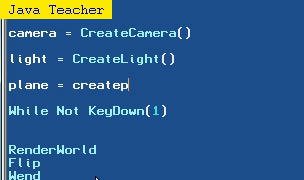
{"action": "type", "text": "Plane()"}
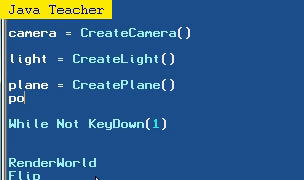
{"action": "type", "text": "sitione"}
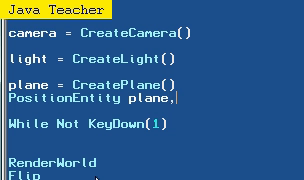
{"action": "type", "text": "0,-1,0"}
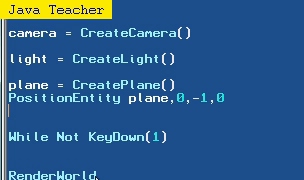
{"action": "type", "text": "check ="}
{"action": "type", "text": "PositionEntity checkpiont"}
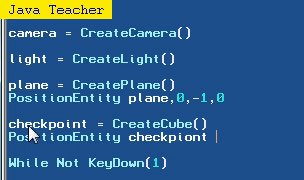
- Position the checkpoint cube at 0,0,20 and start its EntityColor 0,200 line
{"action": "type", "text": ",0,0,20"}
{"action": "type", "text": "EntityColor"}
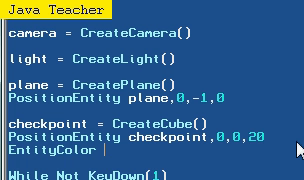
{"action": "type", "text": "checkpi"}
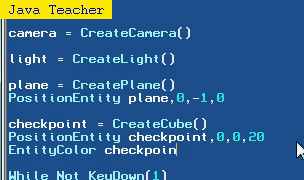
{"action": "type", "text": "t,"}
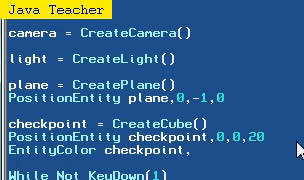
{"action": "type", "text": "0,"}
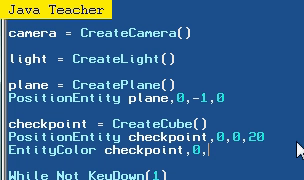
{"action": "type", "text": "200,2"}
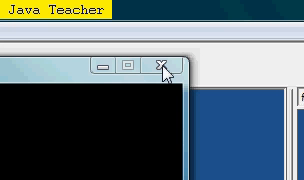
{"action": "left_click", "coordinate": [160, 63]}
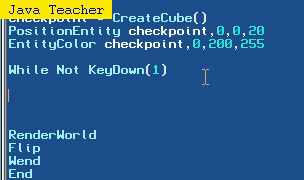
- Add example variables 'lives = 2' and float 'lives# = 1.' in the loop
{"action": "type", "text": ";"}
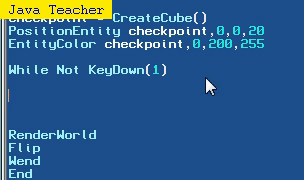
{"action": "type", "text": "lives = 1"}
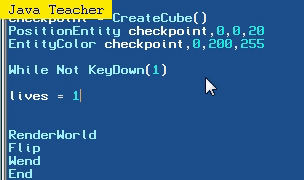
{"action": "key", "text": "BackSpace"}
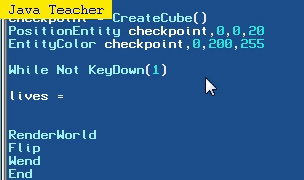
{"action": "type", "text": "2"}
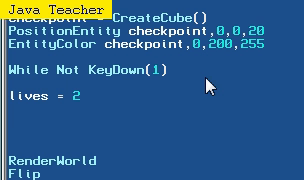
{"action": "type", "text": "lives#"}
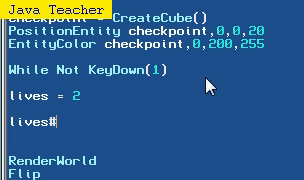
{"action": "type", "text": "= 1."}
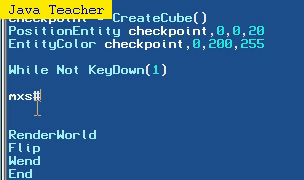
- Type 'mxs# = mxs# + MouseXSpeed()' and 'mys# = mys# + MouseYSpeed()' in the loop
{"action": "type", "text": "= mxs#"}
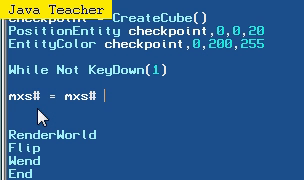
{"action": "type", "text": "+ mouse"}
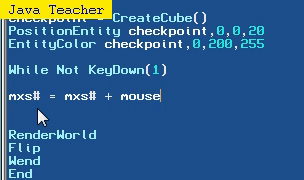
{"action": "type", "text": "xspe"}
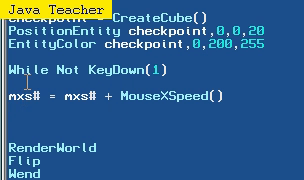
{"action": "type", "text": "mys# ="}
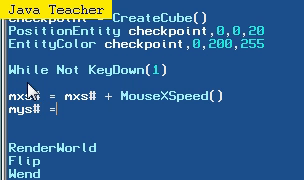
{"action": "type", "text": "mys#"}
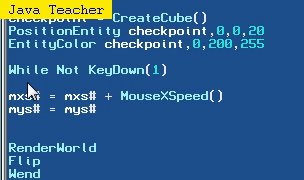
{"action": "type", "text": "moiuse"}
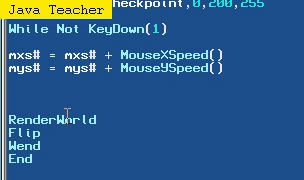
- Add 'If mxs# > 360 Then mxs# = 0' and 'If mxs# < 0 Then mxs# = 360'
{"action": "type", "text": "If"}
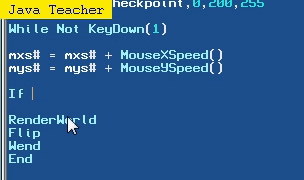
{"action": "type", "text": "mxs"}
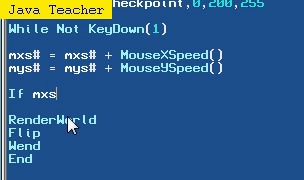
{"action": "type", "text": "#"}
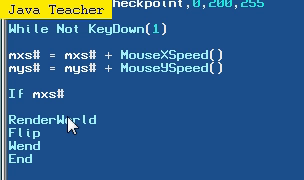
{"action": "type", "text": "> 3"}
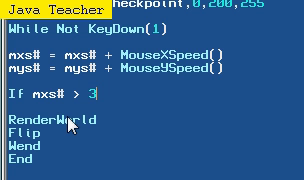
{"action": "type", "text": "60 Then"}
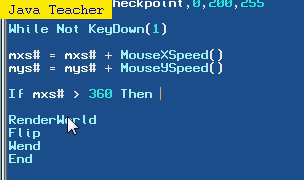
{"action": "type", "text": "mxs# = 0"}
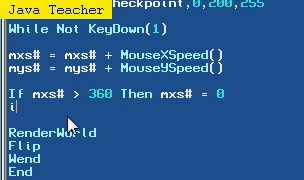
{"action": "type", "text": "If mxs# < 0 Then mxs# ="}
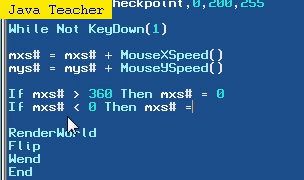
{"action": "type", "text": "360"}
{"action": "type", "text": "If"}
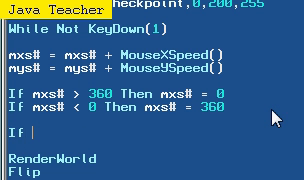
- Cap the upper look angle with 'If mys# > 80 Then mys# = 80'
{"action": "type", "text": "mys#"}
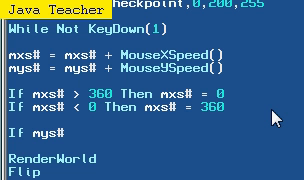
{"action": "type", "text": "> 80 th"}
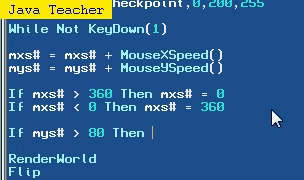
{"action": "type", "text": "mys# ="}
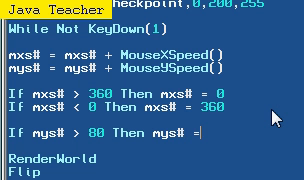
{"action": "type", "text": "80"}
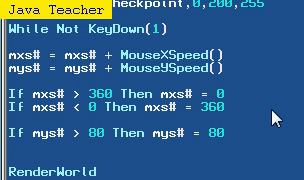
- Add the lower limit 'If mys# < -80 Then mys# = -80'
{"action": "type", "text": "If mys#"}
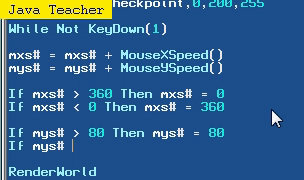
{"action": "type", "text": "< -80 then mys# ="}
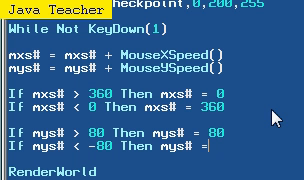
{"action": "type", "text": "-80"}
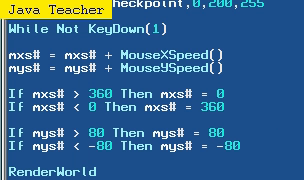
{"action": "scroll", "scroll_direction": "down", "scroll_amount": 3}
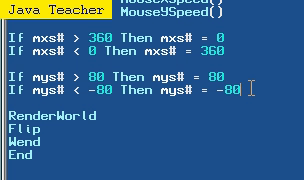
- Type 'RotateEntity camera,mys#,-mxs#,0' just before RenderWorld
{"action": "type", "text": "rota"}
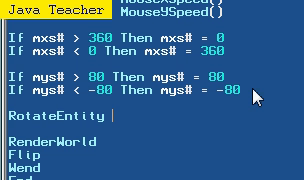
{"action": "type", "text": "camera,"}
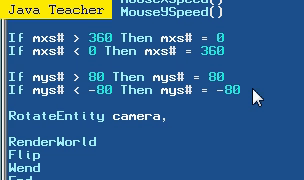
{"action": "type", "text": ",mys"}
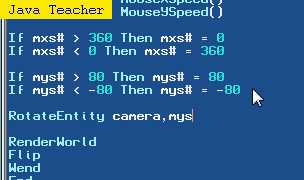
{"action": "type", "text": "#,"}
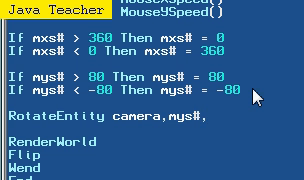
{"action": "type", "text": "-mxs("}
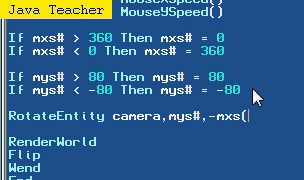
{"action": "type", "text": "-0"}
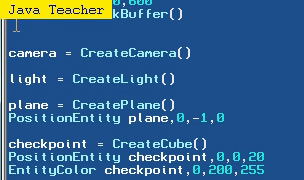
- Add 'HidePointer' on the blank setup line
{"action": "type", "text": "hi"}
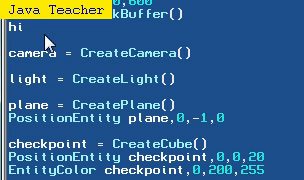
{"action": "type", "text": "depointer"}
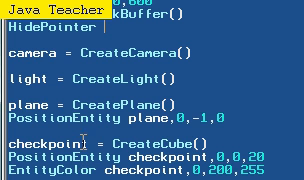
{"action": "scroll", "scroll_direction": "down", "scroll_amount": 3}
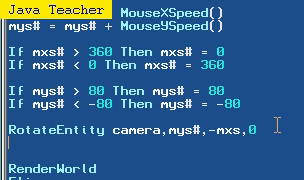
- Add 'MoveMouse 100,100' under the RotateEntity line
{"action": "type", "text": "MoveMouse"}
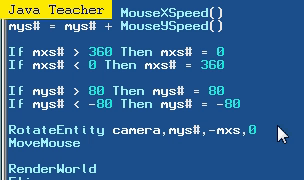
{"action": "type", "text": "100,100"}
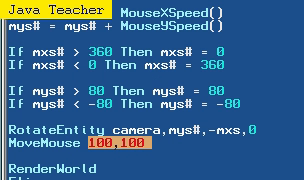
{"action": "scroll", "scroll_direction": "down", "scroll_amount": 3}
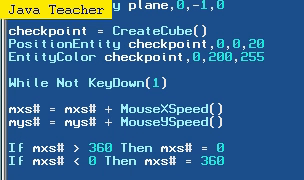
- Add 'If MouseDown(3) Then' below MoveMouse and start the move command
{"action": "scroll", "scroll_direction": "down", "scroll_amount": 3}
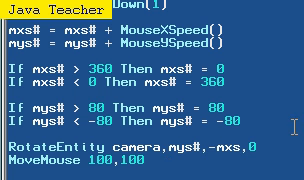
{"action": "scroll", "scroll_direction": "down", "scroll_amount": 3}
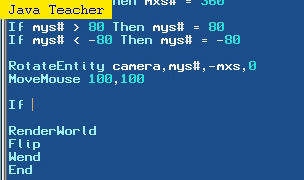
{"action": "type", "text": "mousedown"}
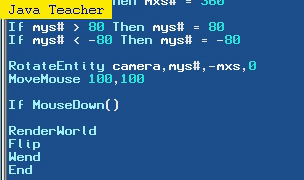
{"action": "type", "text": "1"}
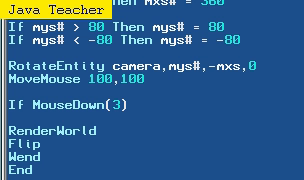
{"action": "type", "text": "Then"}
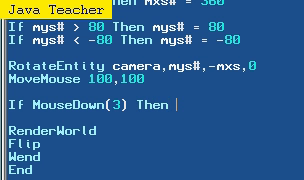
{"action": "type", "text": "move"}
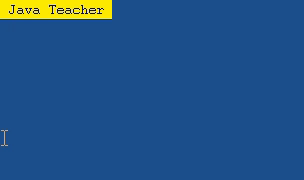
- Finish the line as 'MoveEntity camera,0,0,0.1'
{"action": "type", "text": "0,0,0.1"}
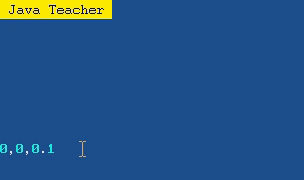